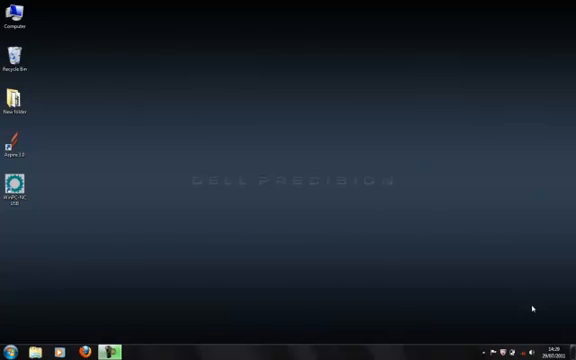
mouse_move(498, 323)
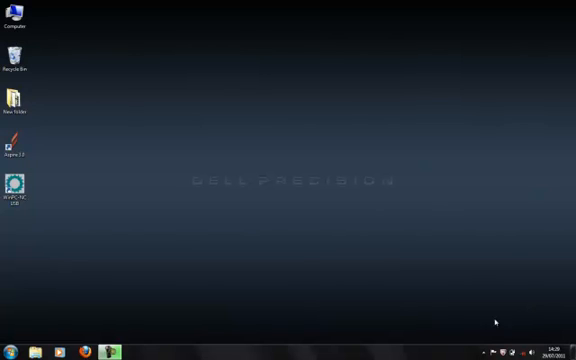
mouse_move(190, 169)
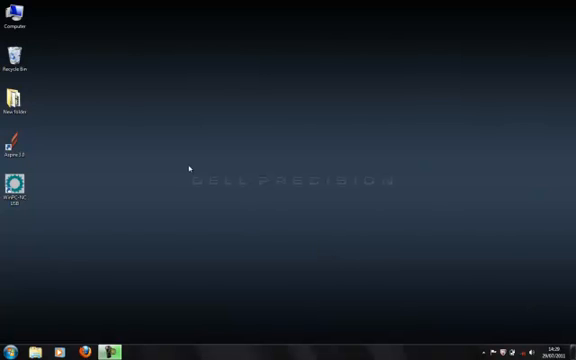
mouse_move(80, 175)
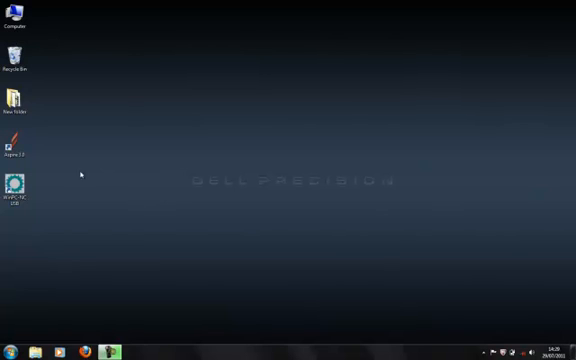
mouse_move(158, 208)
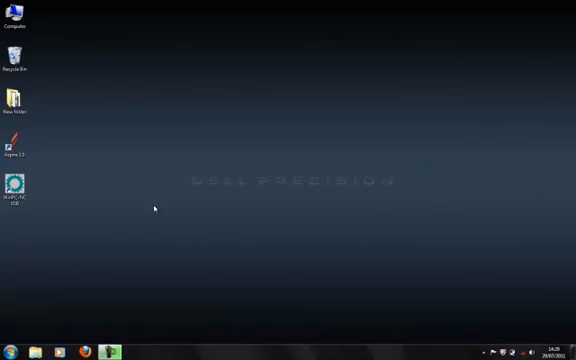
Launch Vectric Aspire from its desktop shortcut to reach the startup screen.
left_click(16, 188)
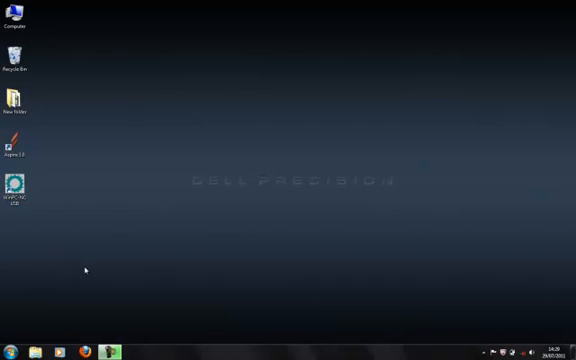
mouse_move(229, 222)
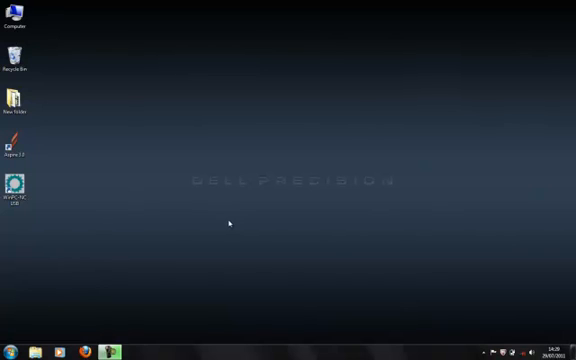
mouse_move(222, 191)
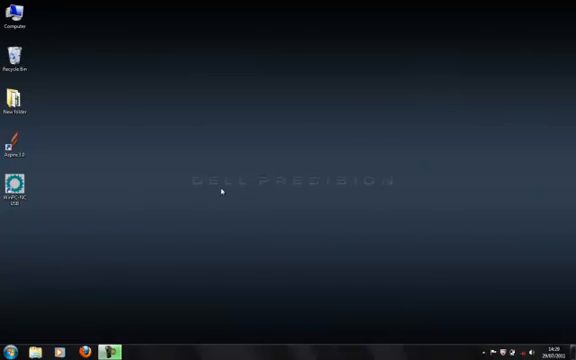
mouse_move(127, 193)
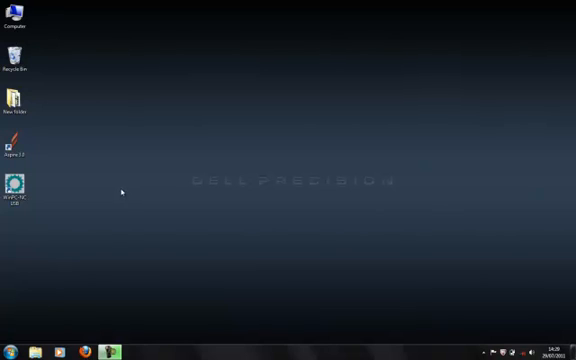
left_click(14, 143)
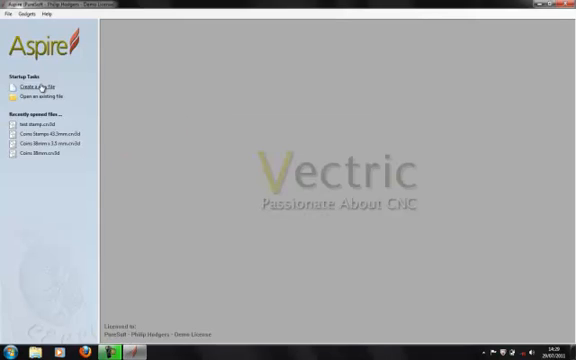
Create a new 200 × 100 mm, 10 mm thick job in millimetres with a bottom-left origin.
left_click(27, 84)
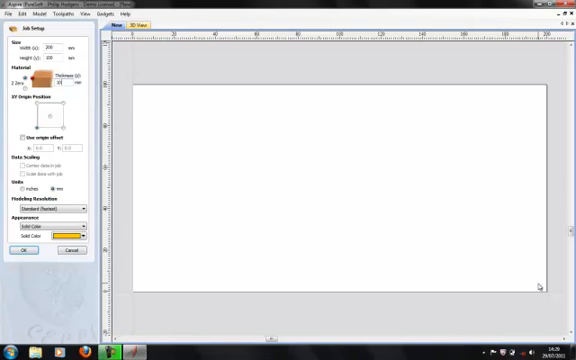
mouse_move(52, 117)
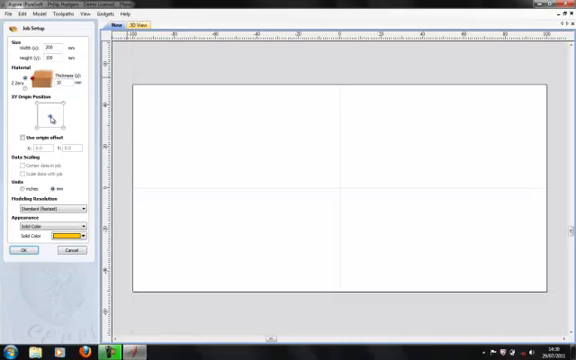
left_click(40, 107)
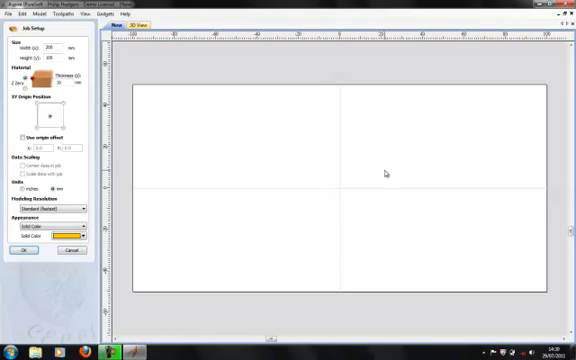
mouse_move(318, 186)
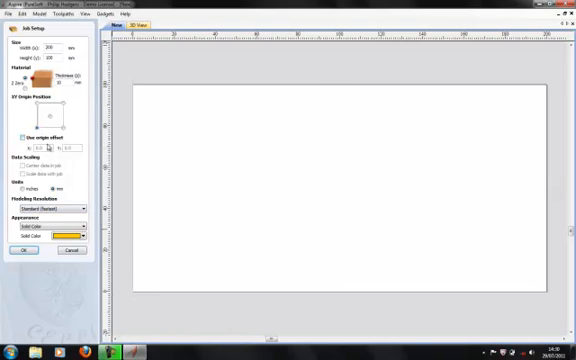
left_click(21, 250)
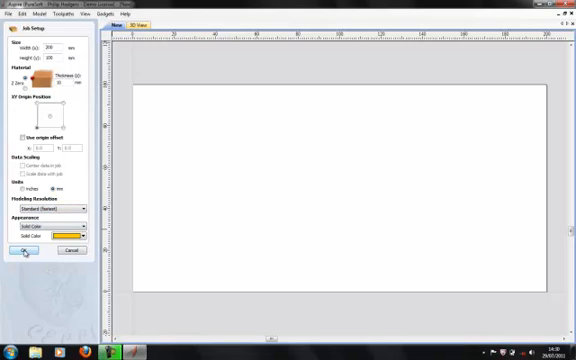
Confirm the job setup and draw a radiused-external-corner rectangle anchored at X 120, Y 50.
left_click(17, 250)
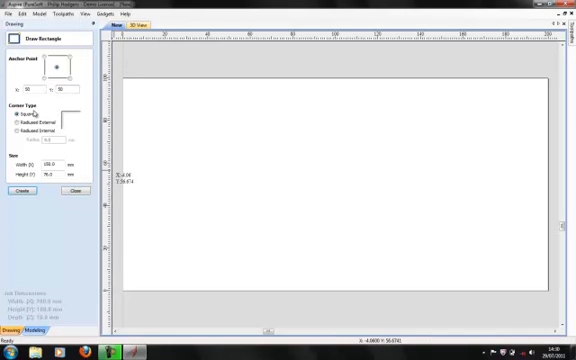
left_click(17, 123)
type("40")
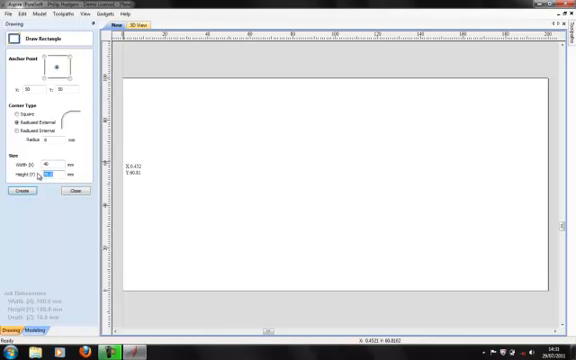
left_click(20, 191)
type("120")
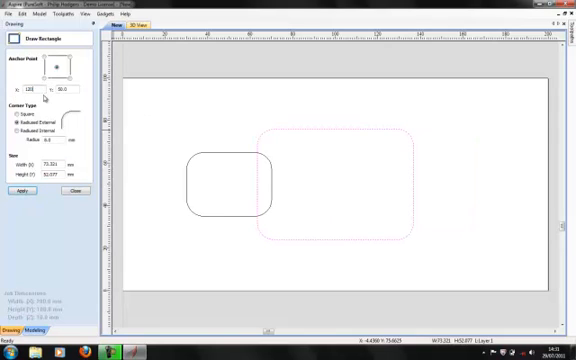
left_click(18, 191)
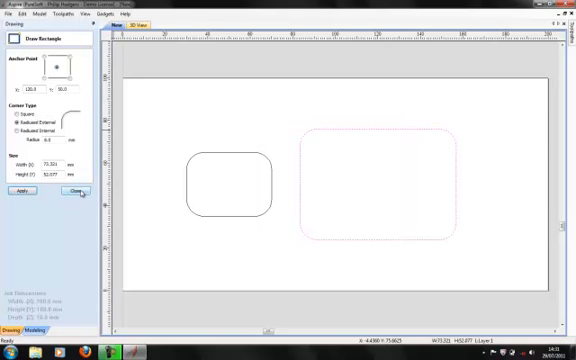
left_click(78, 192)
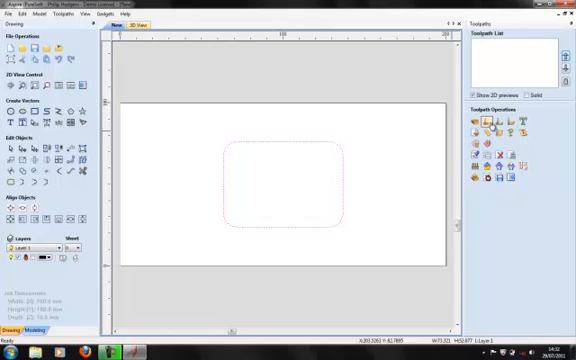
mouse_move(478, 121)
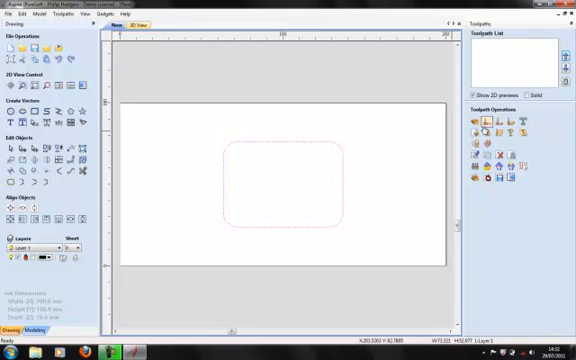
mouse_move(484, 124)
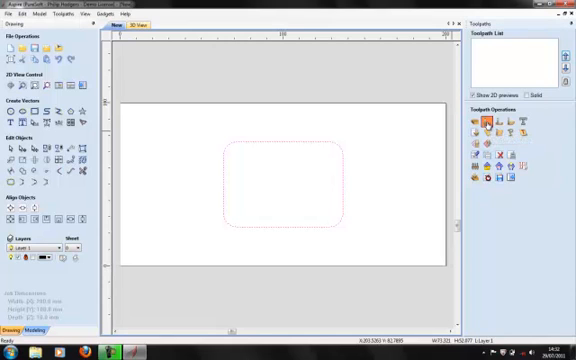
Start a 2D Profile toolpath for the rounded rectangle with a 2 mm cut depth.
left_click(483, 122)
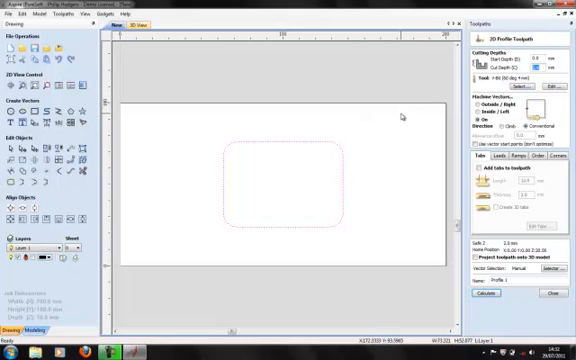
mouse_move(417, 140)
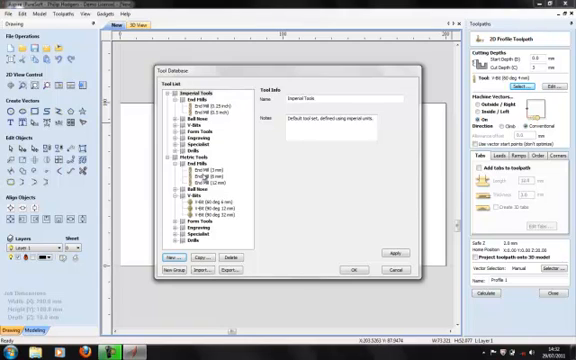
Select the metric 3 mm end mill: 1.2 mm stepover, 12000 rpm spindle speed.
left_click(200, 163)
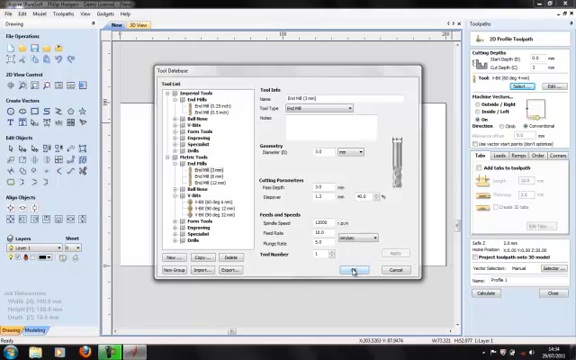
left_click(355, 270)
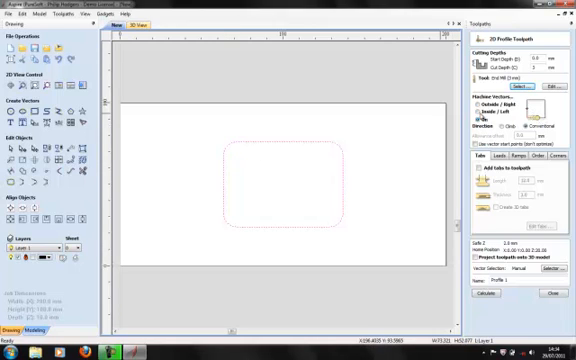
left_click(481, 113)
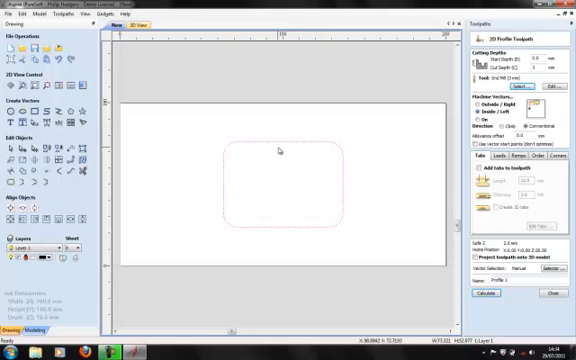
mouse_move(318, 148)
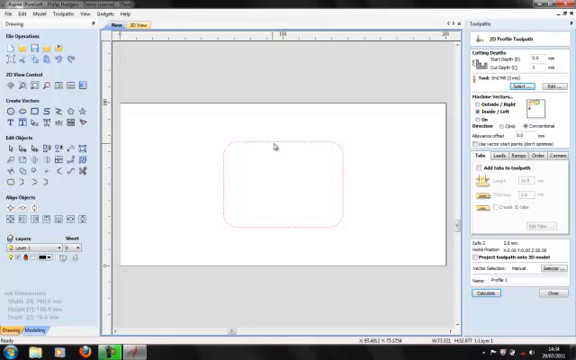
mouse_move(319, 153)
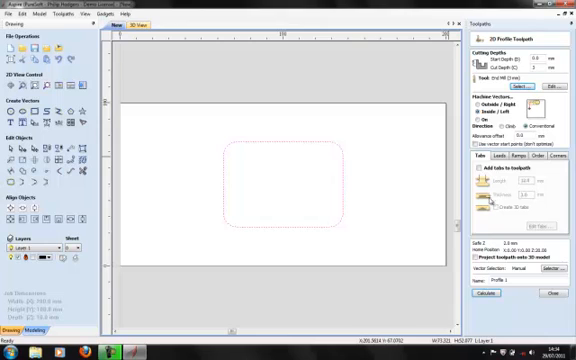
mouse_move(422, 147)
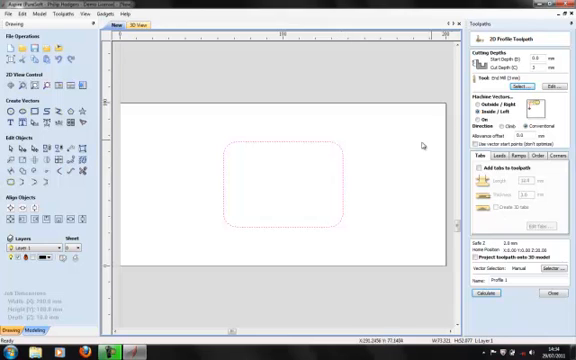
mouse_move(302, 216)
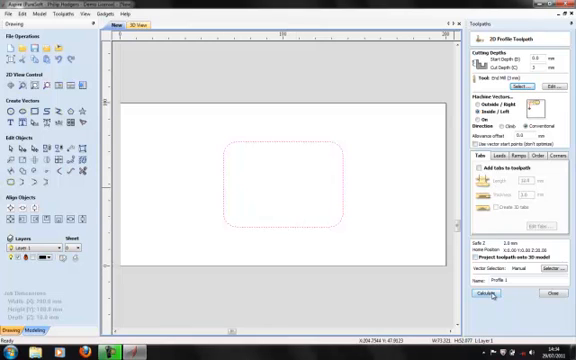
Calculate Profile 1 and orbit the 3D view to inspect the toolpath.
left_click(480, 294)
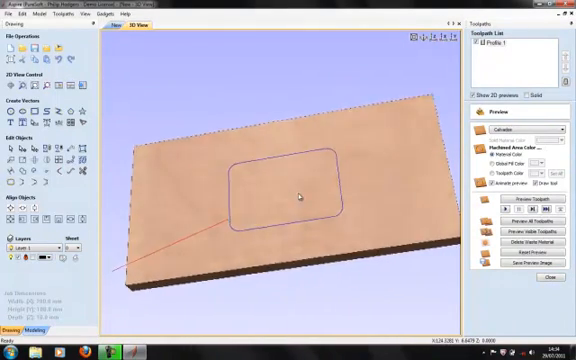
left_click_drag(295, 197, 405, 147)
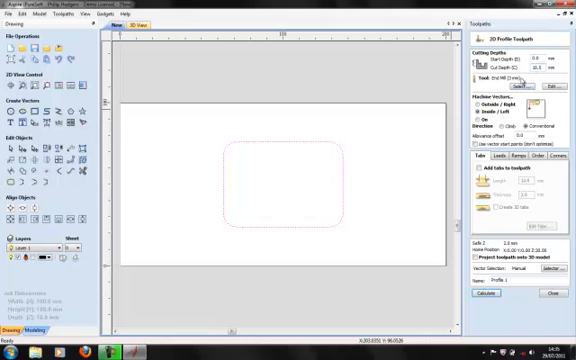
Recalculate Profile 1 at 10.5 mm depth, accepting the cut-through warning.
left_click(485, 294)
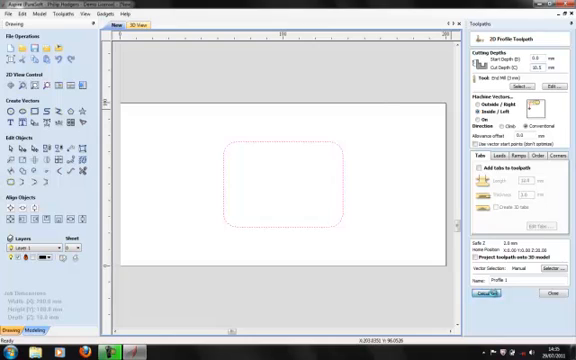
left_click(488, 293)
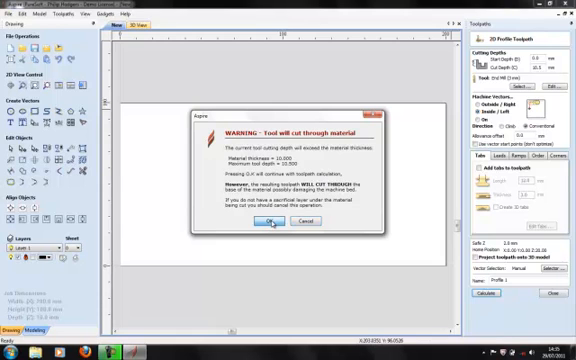
left_click(263, 224)
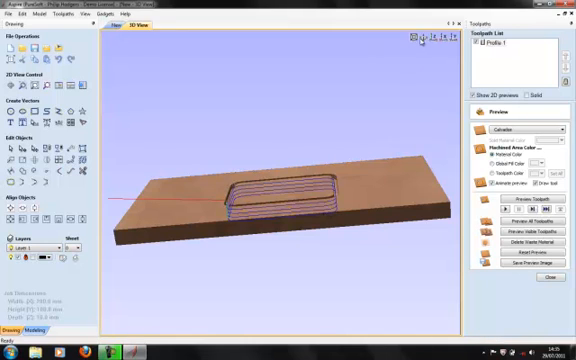
Switch the 3D preview to a different standard view of the board.
left_click(432, 38)
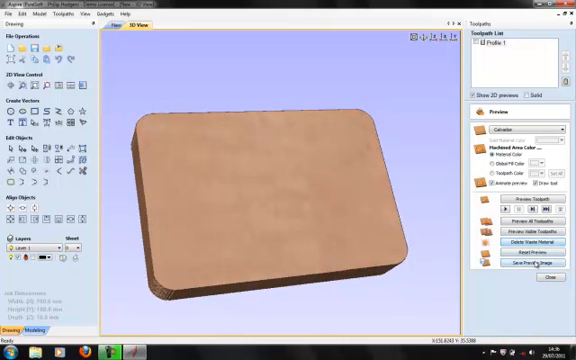
mouse_move(240, 181)
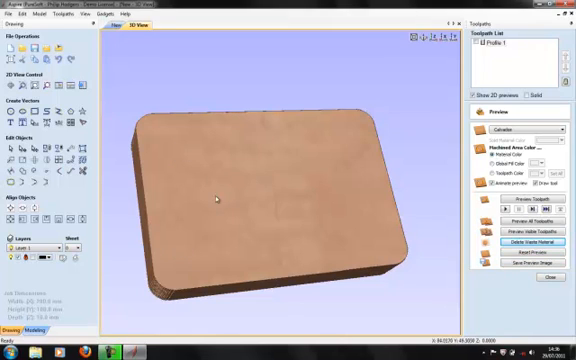
mouse_move(345, 227)
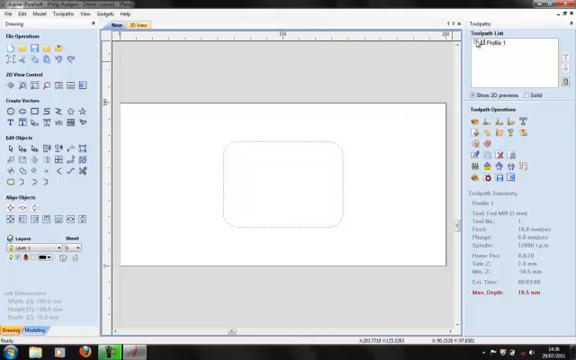
Open Save Toolpaths and choose the 'WinPC-NC ATC Arcs mm (*.nc)' post processor.
left_click(283, 188)
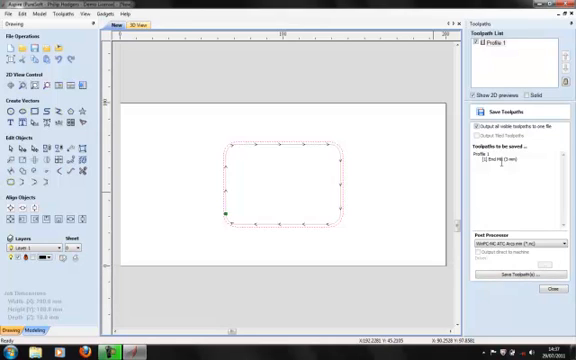
mouse_move(303, 170)
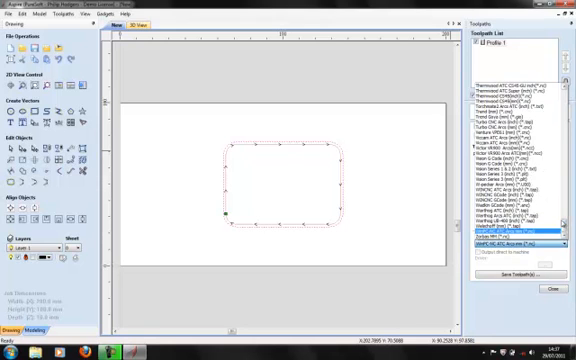
scroll("up", 3)
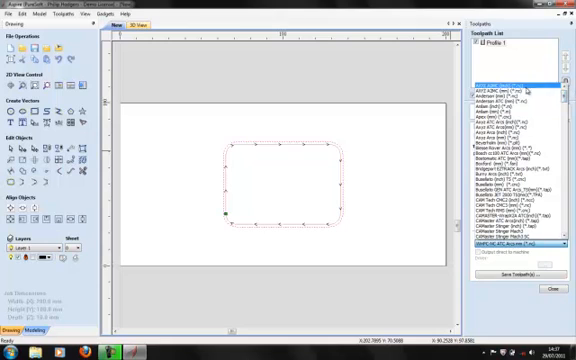
scroll("down", 3)
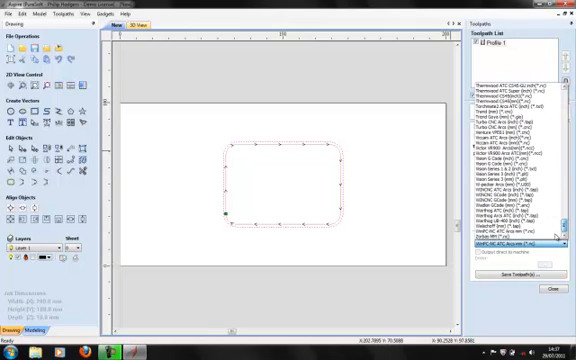
left_click(520, 236)
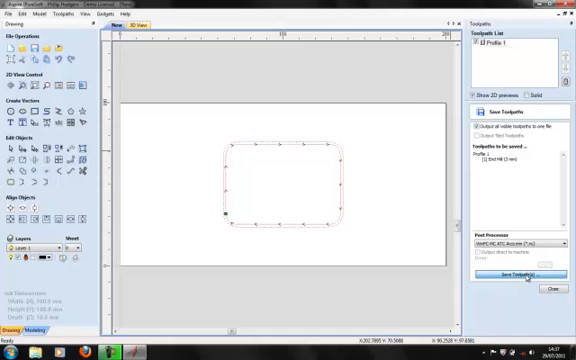
Save the Profile 1 toolpath to the Desktop as 'rectangle'.
left_click(510, 271)
type("rectangle")
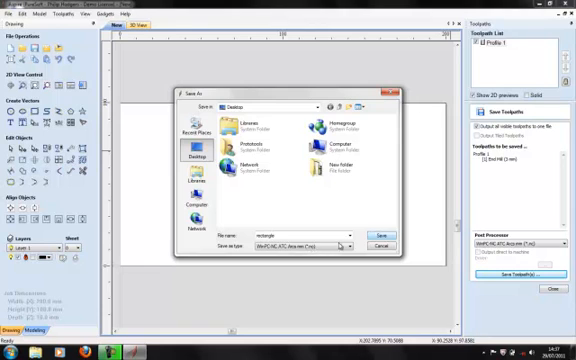
left_click(380, 238)
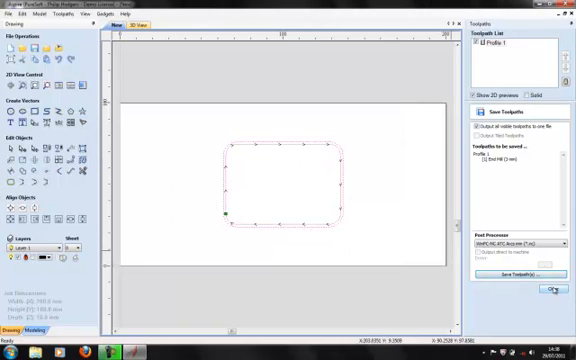
Close the Save Toolpaths panel and launch WinPC-NC from its desktop icon.
left_click(554, 291)
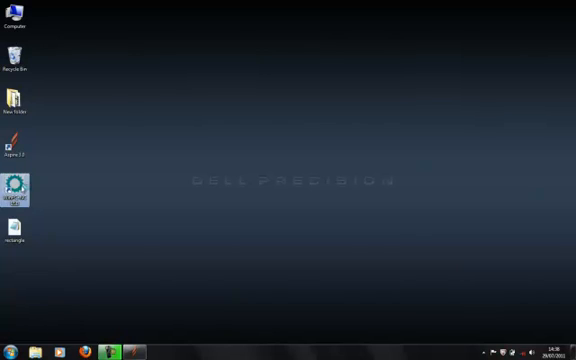
double_click(24, 190)
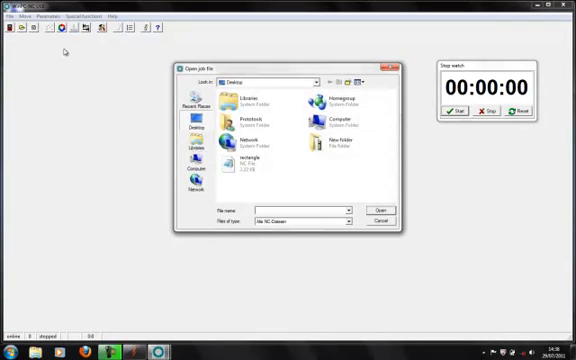
Open the 'rectangle' NC file from the Desktop in WinPC-NC.
left_click(378, 210)
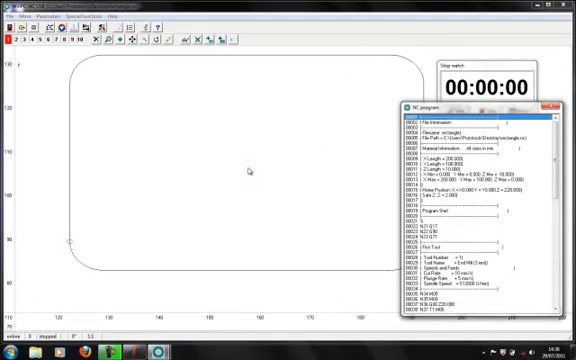
mouse_move(147, 282)
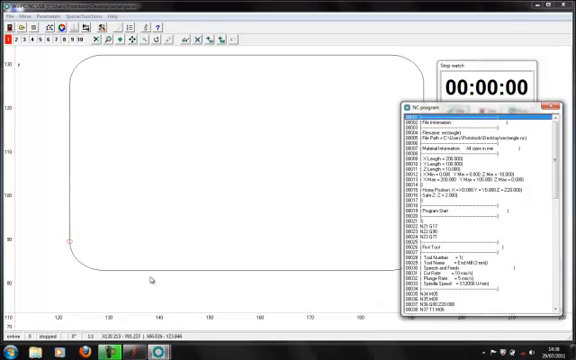
mouse_move(180, 77)
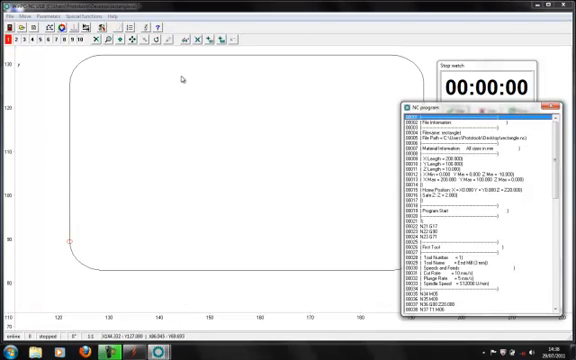
mouse_move(144, 220)
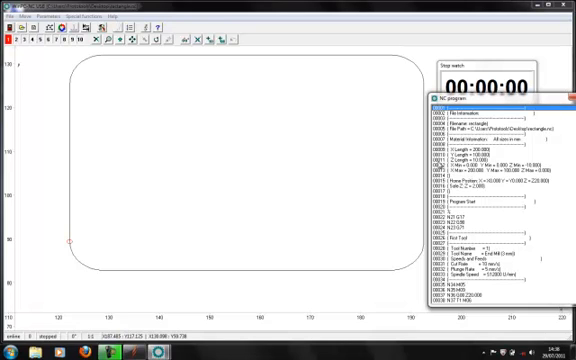
mouse_move(180, 211)
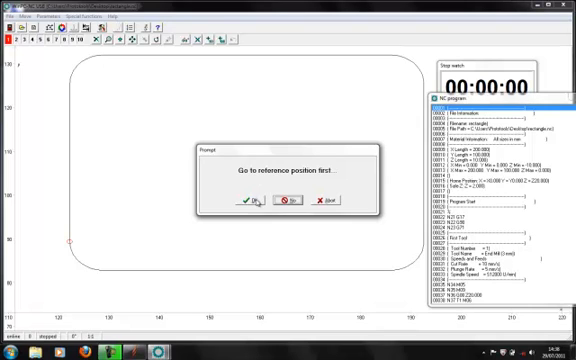
Confirm the reference-position prompt and run the machine's reference movement.
left_click(247, 201)
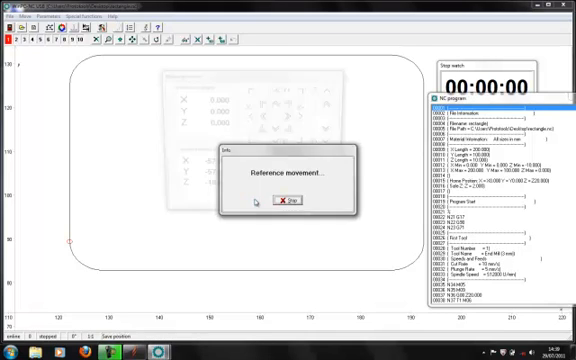
left_click(290, 202)
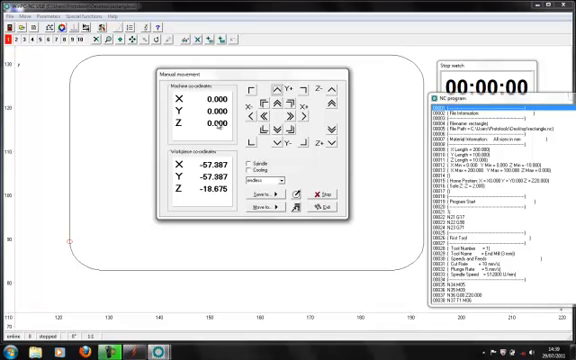
mouse_move(383, 75)
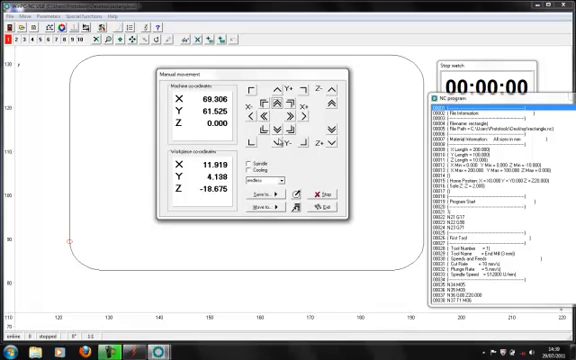
mouse_move(400, 80)
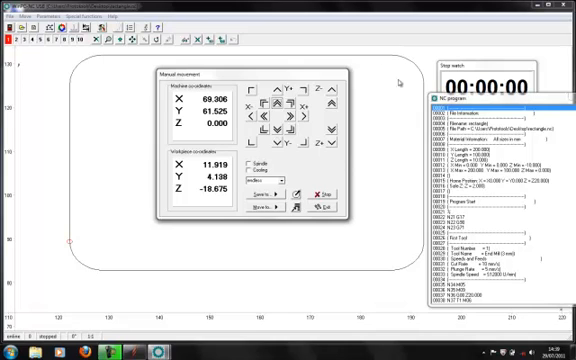
mouse_move(48, 272)
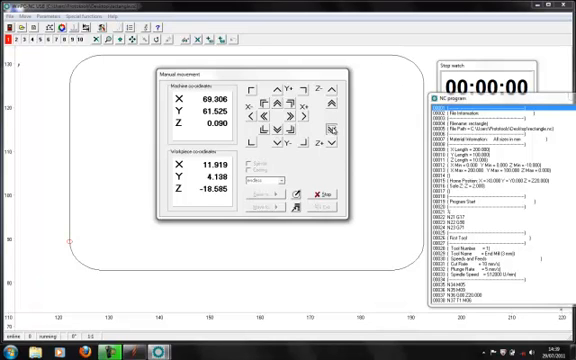
Jog Z down toward the workpiece surface to set the zero point.
left_click(338, 124)
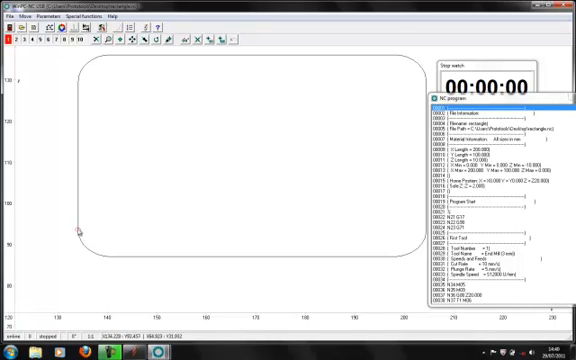
mouse_move(114, 72)
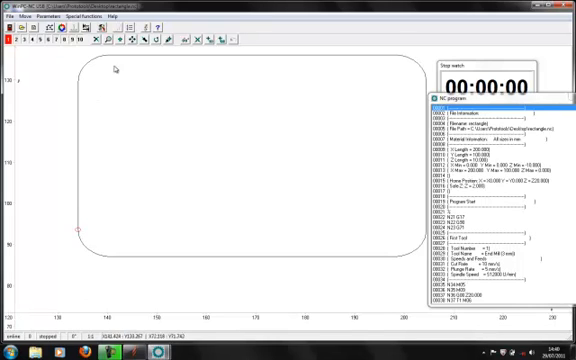
mouse_move(143, 55)
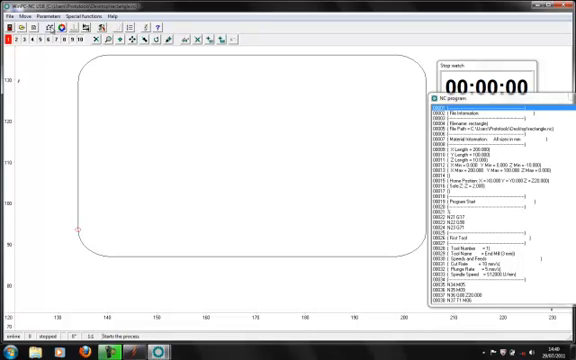
mouse_move(63, 232)
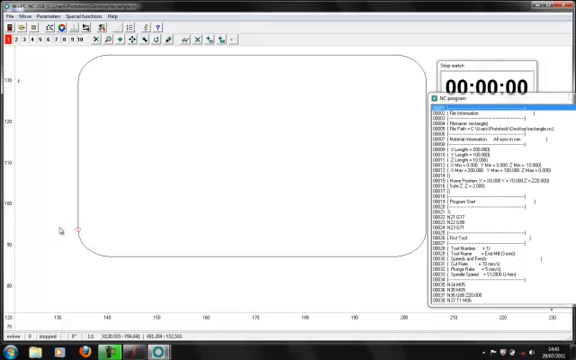
mouse_move(410, 85)
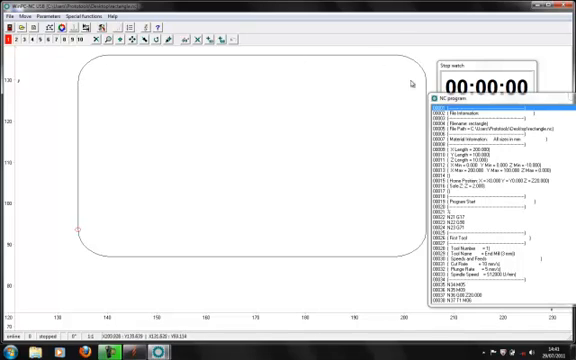
mouse_move(285, 66)
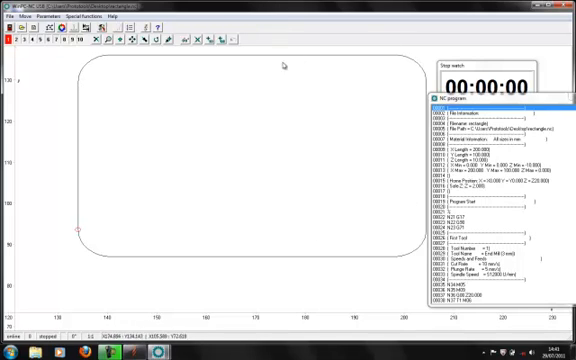
mouse_move(126, 84)
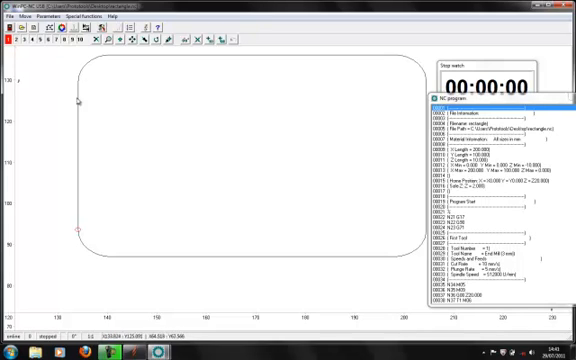
mouse_move(203, 83)
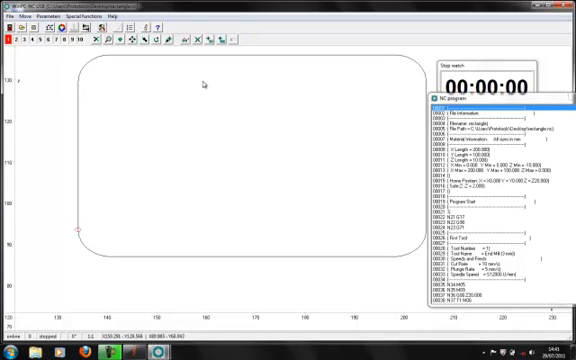
mouse_move(90, 65)
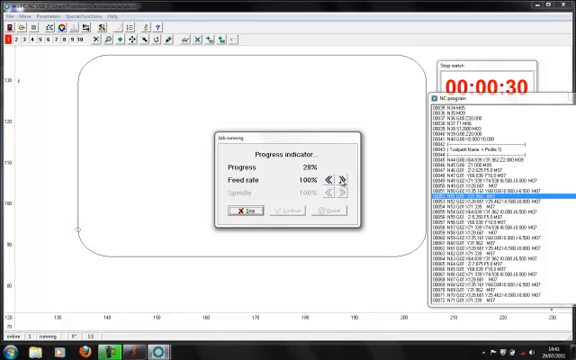
Raise and lower the feed rate override repeatedly while the rectangle job cuts.
left_click(343, 180)
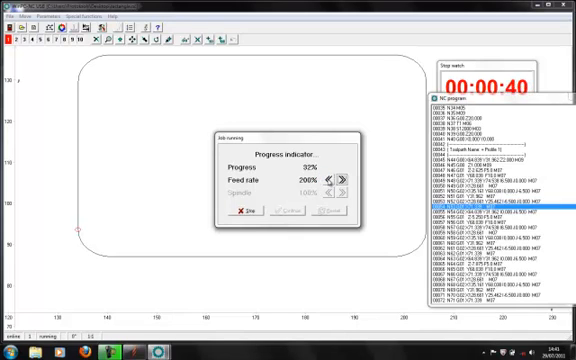
left_click(324, 181)
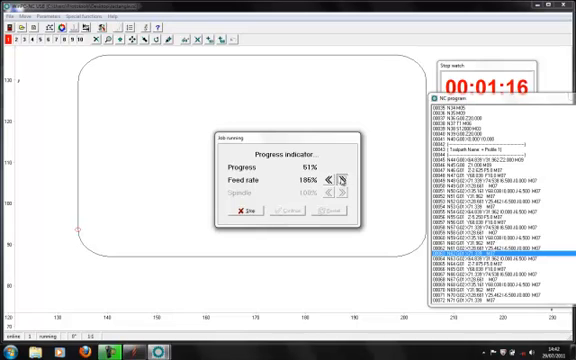
left_click(345, 176)
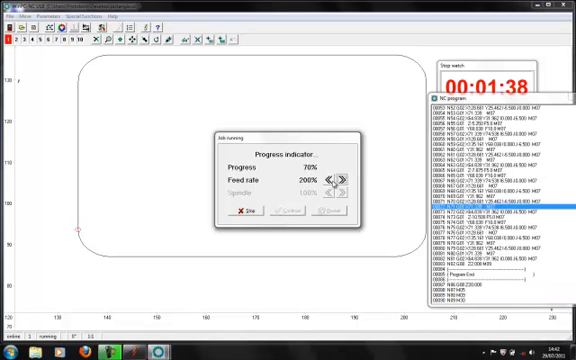
left_click(328, 180)
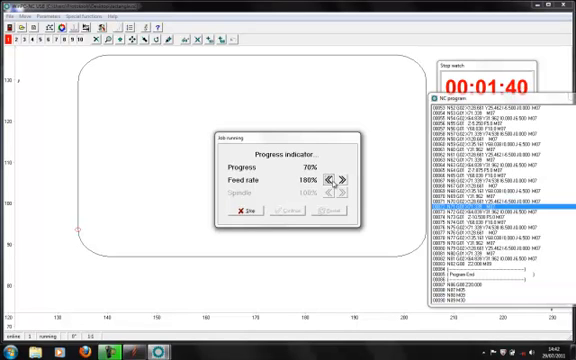
left_click(322, 178)
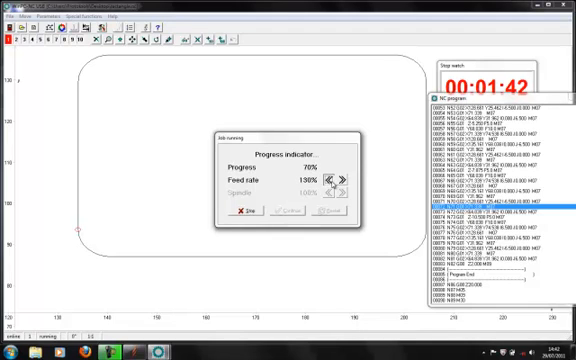
left_click(320, 186)
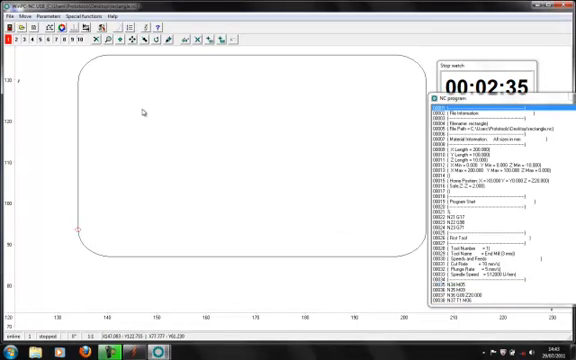
mouse_move(163, 126)
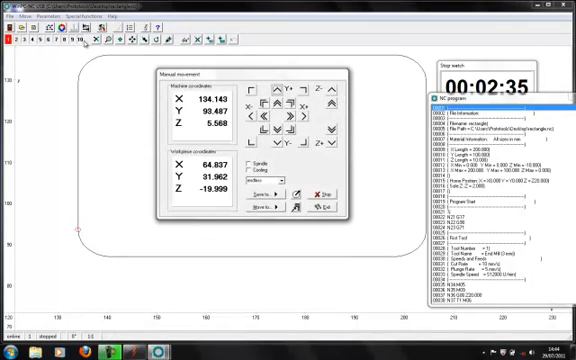
Jog about 90 mm along positive X, then exit manual movement.
left_click(290, 117)
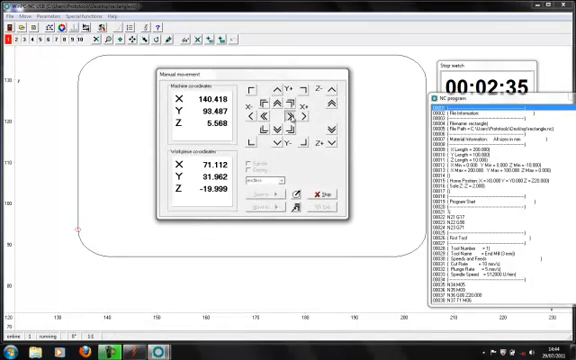
left_click(299, 112)
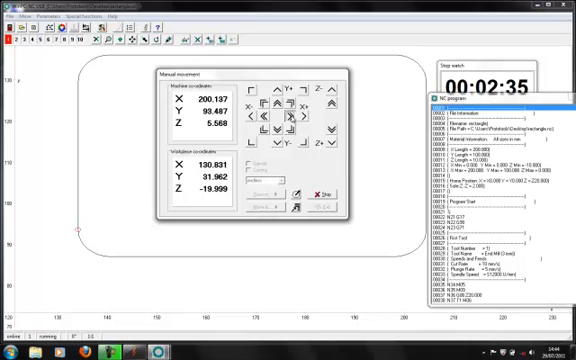
left_click(311, 114)
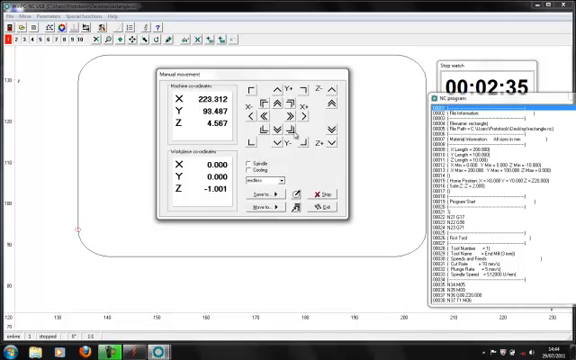
left_click(339, 205)
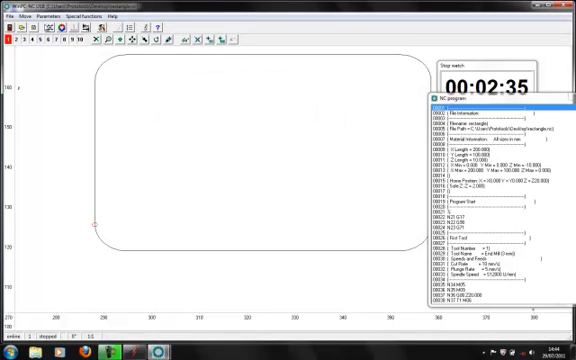